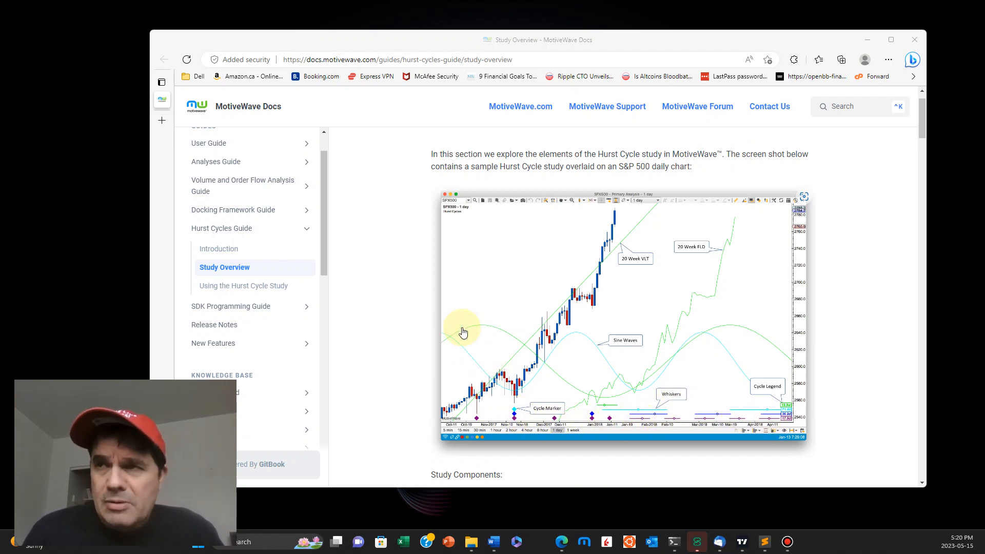
Bring up the Indicators search over the BTCUSD 1D chart.
scroll(down, 3)
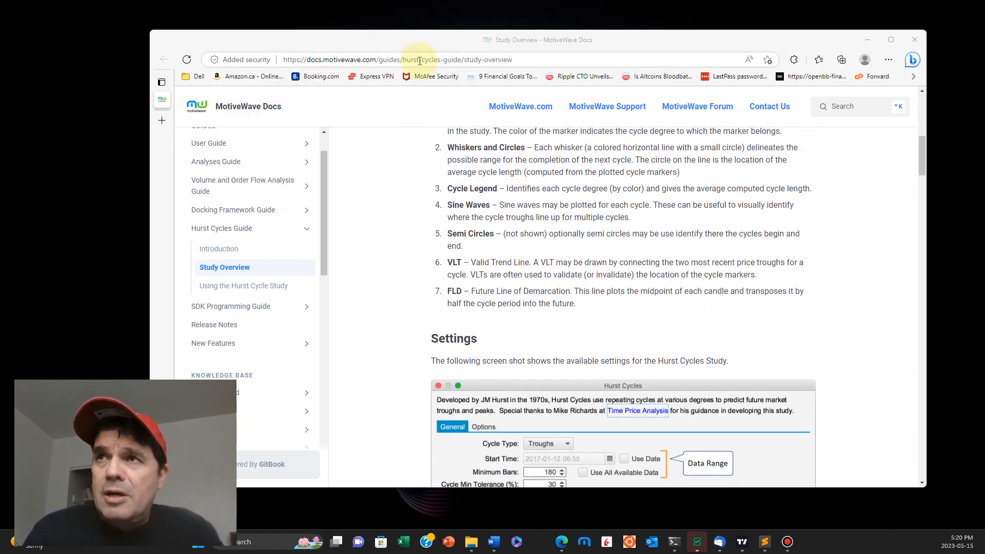
mouse_move(438, 167)
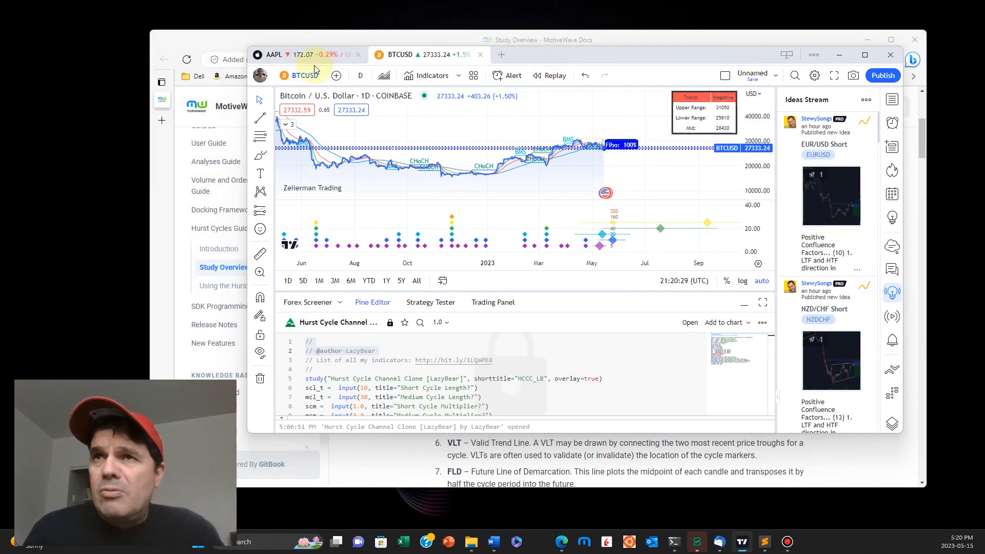
mouse_move(359, 75)
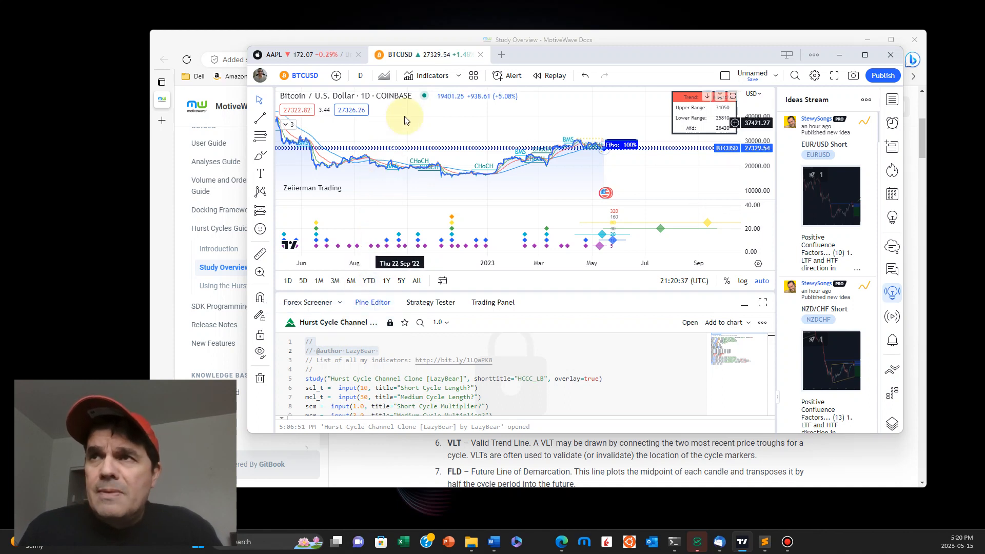
click(432, 75)
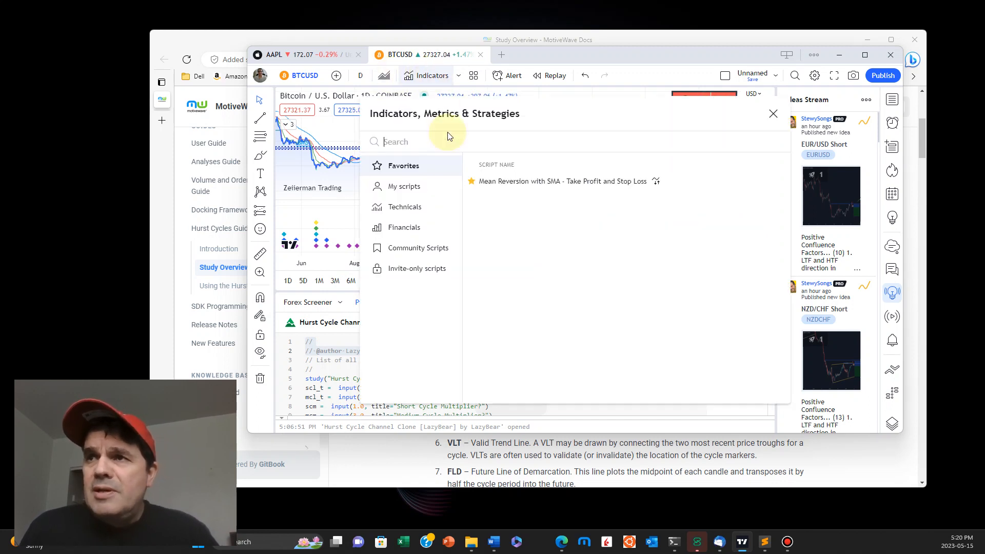
Search 'hurst' in Indicators to list the Hurst Diamond Notation Pivots script.
text(h)
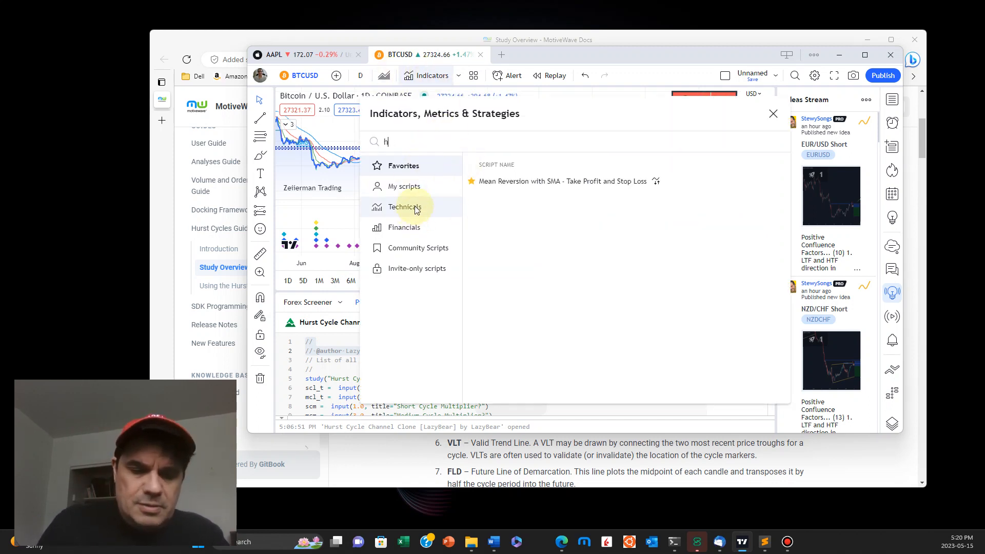
text(urst cycle)
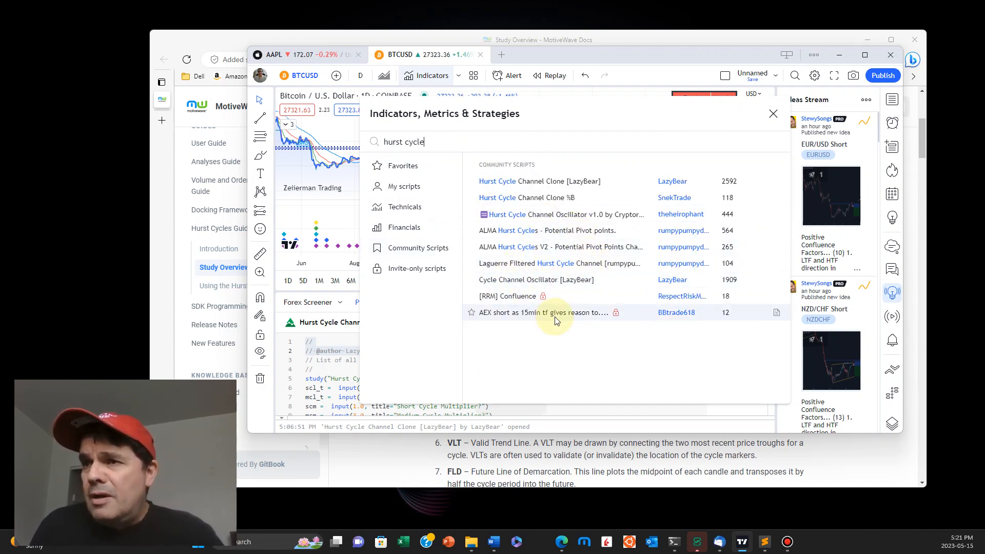
mouse_move(565, 214)
text(diamib)
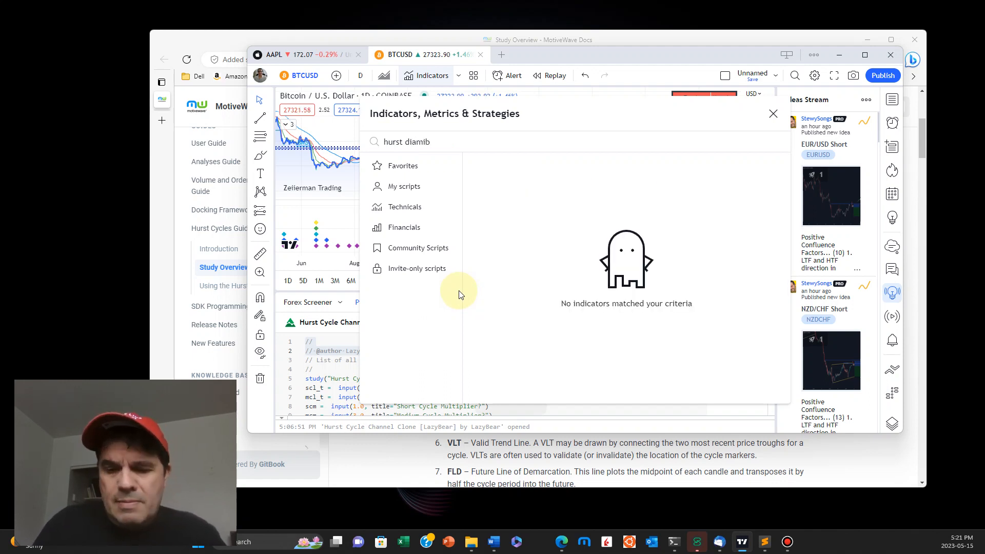
key(BackSpace)
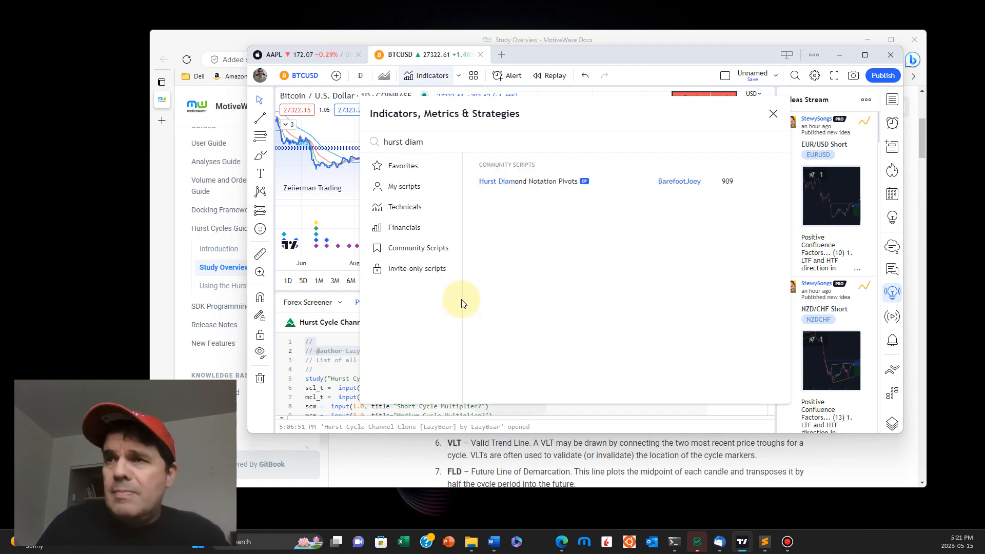
mouse_move(527, 194)
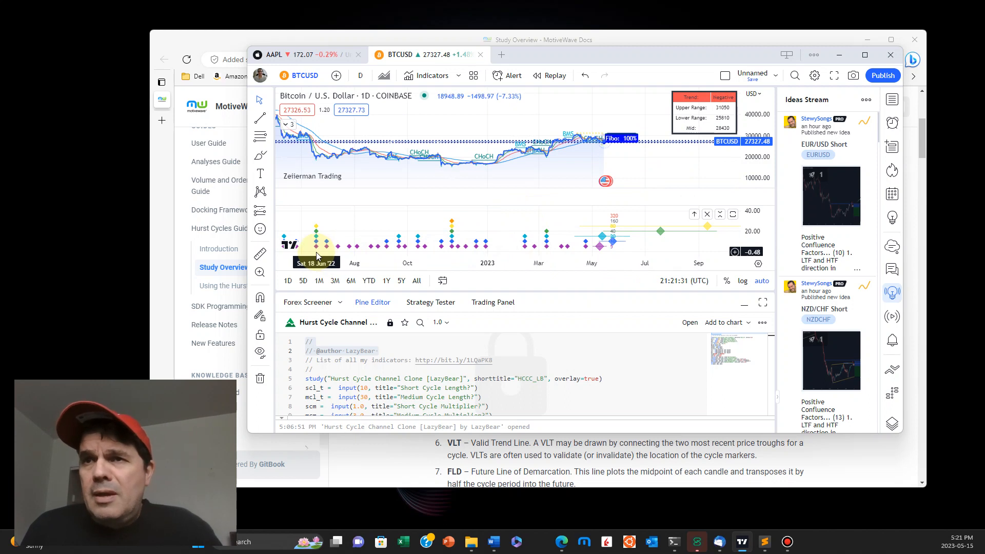
mouse_move(448, 222)
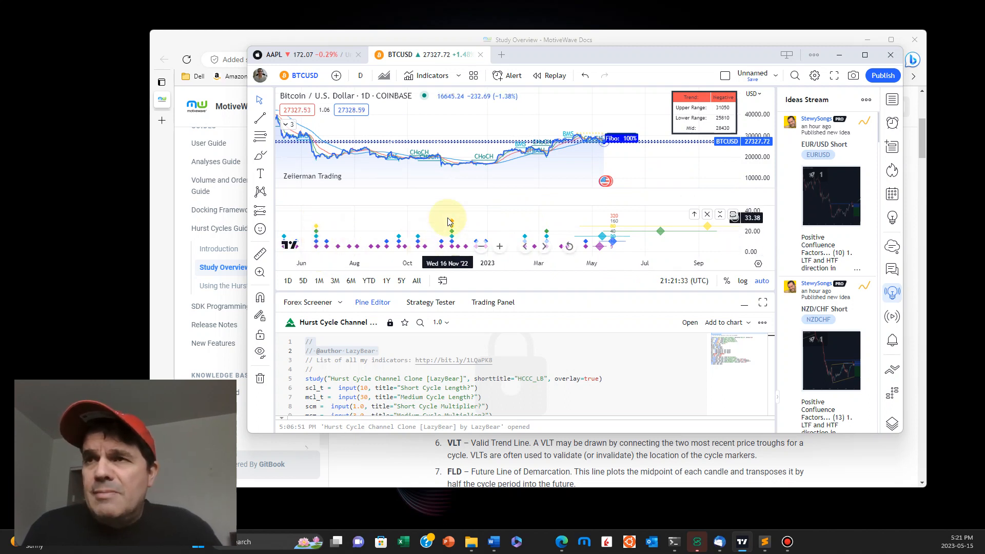
mouse_move(446, 172)
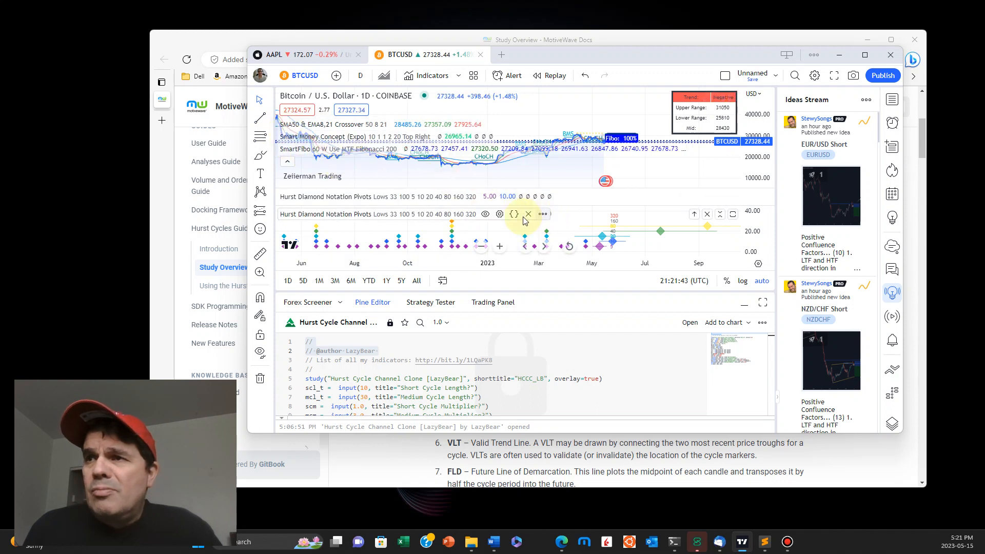
Remove the duplicate Hurst pane and the SMA/EMA Crossover, then reopen Indicators search.
click(527, 214)
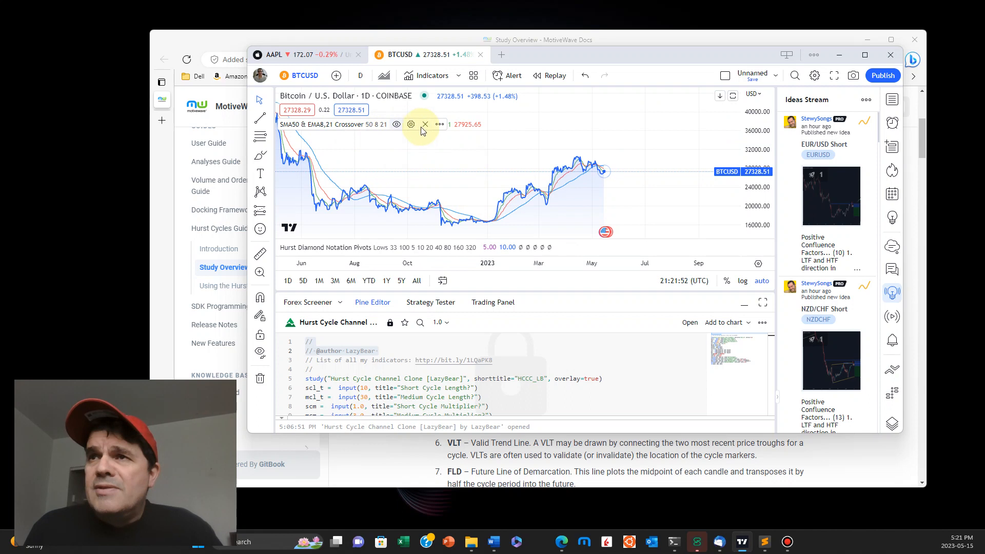
click(426, 124)
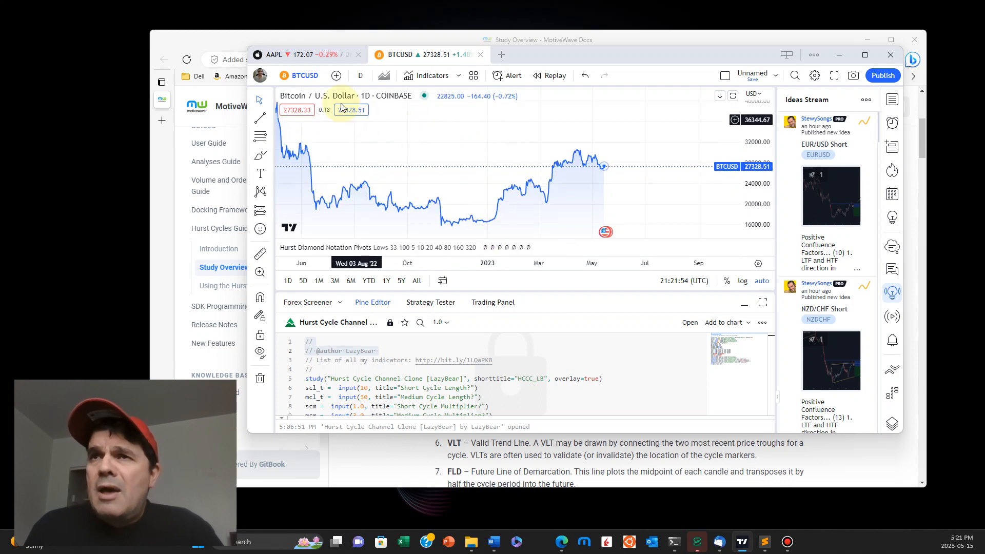
click(431, 74)
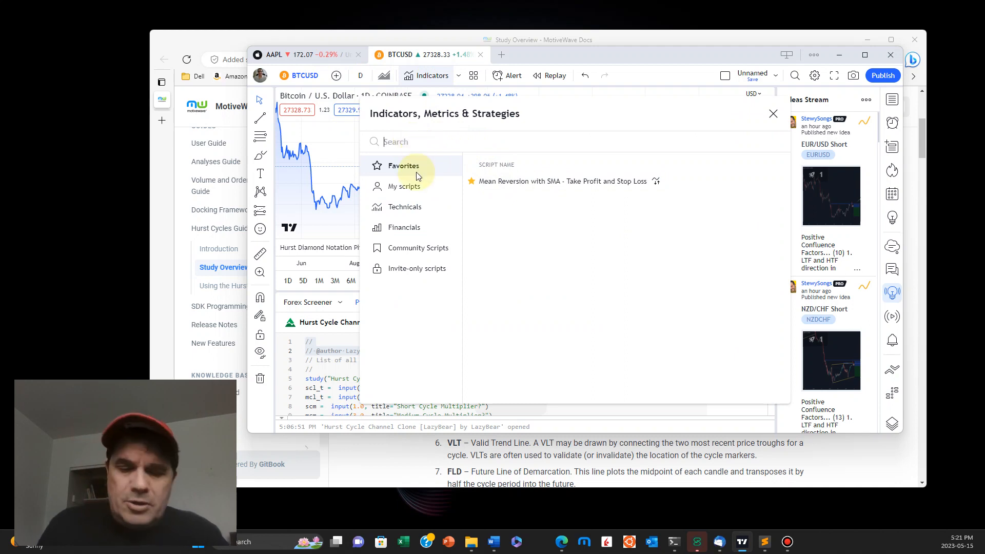
Search 'hurst d', add Hurst Diamond Notation Pivots and open its source in Pine Editor.
text(hurst dia)
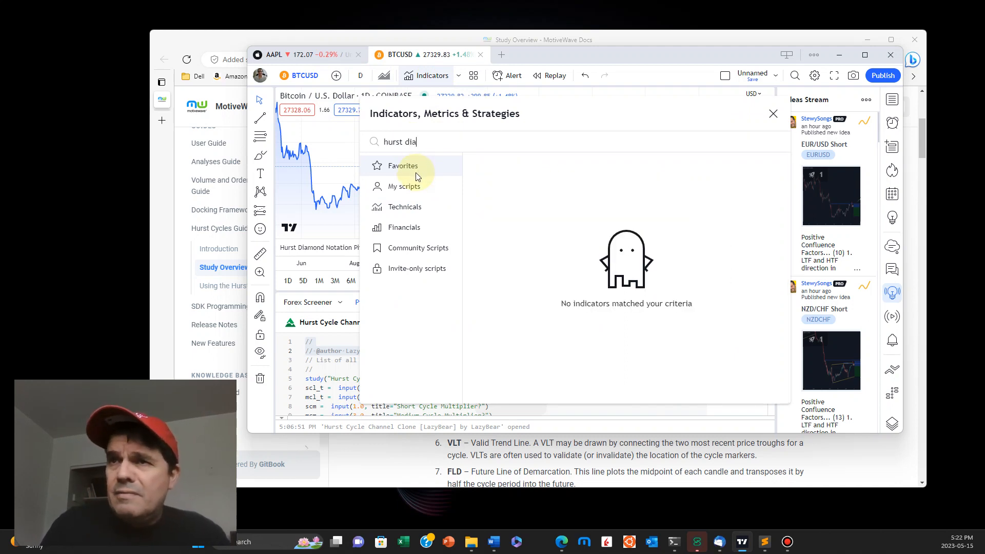
text(o)
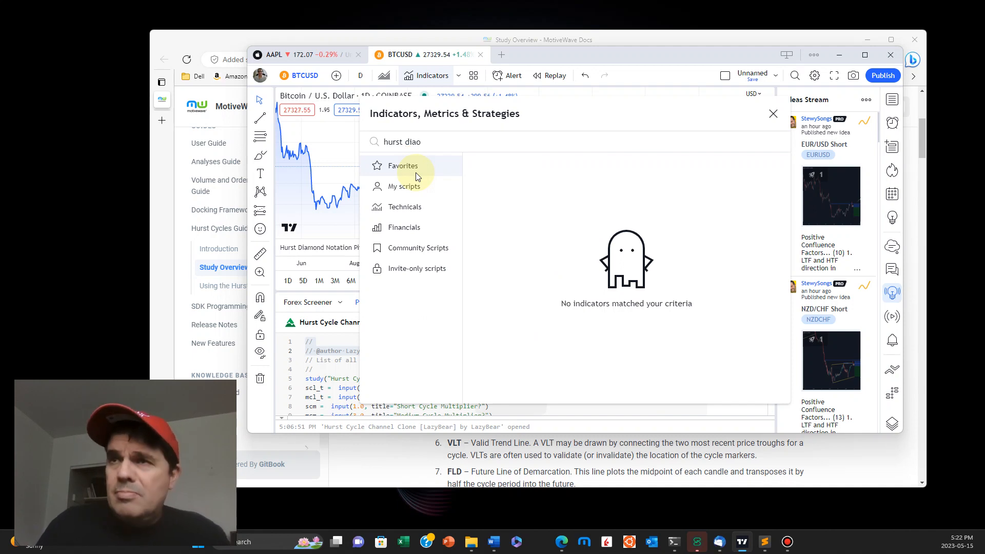
key(Backspace)
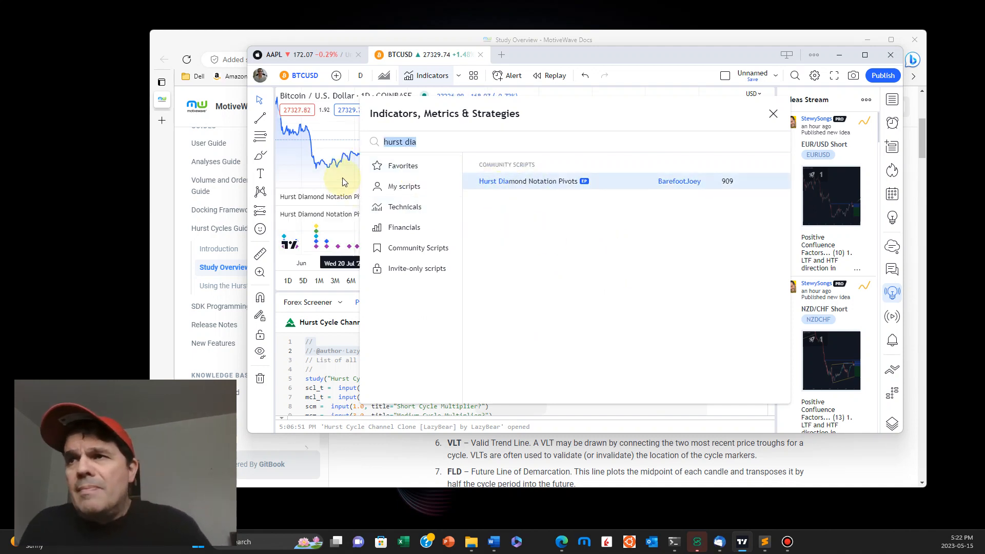
mouse_move(766, 182)
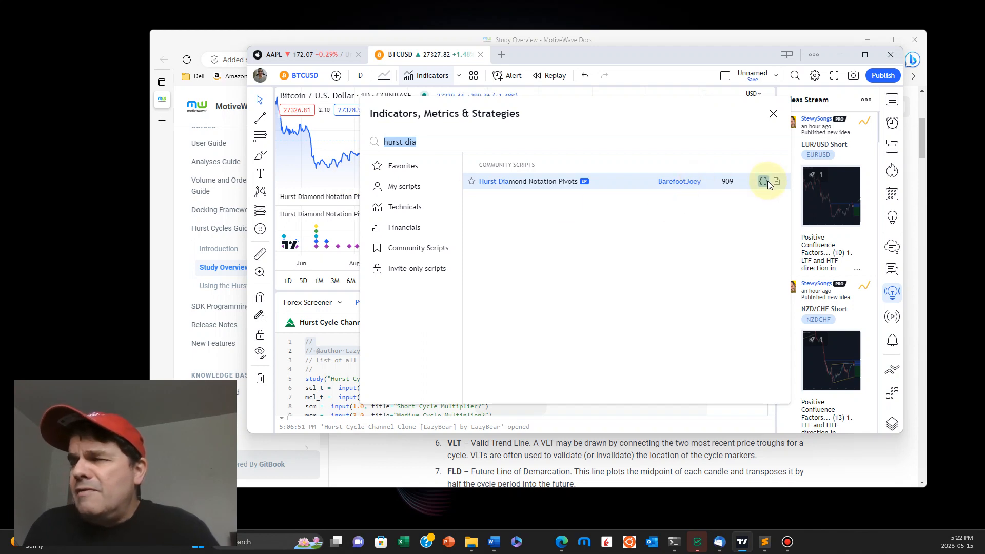
click(762, 181)
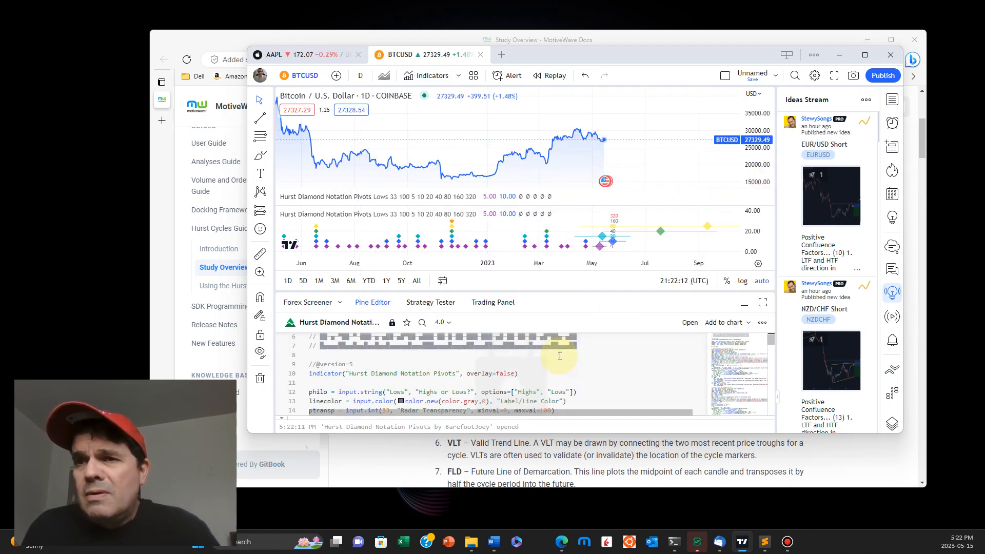
scroll(down, 3)
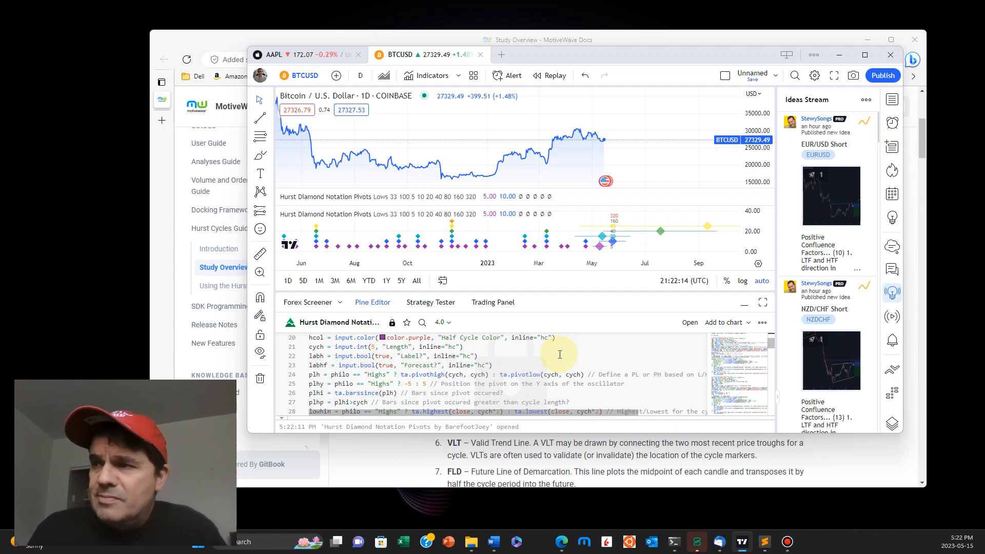
scroll(down, 3)
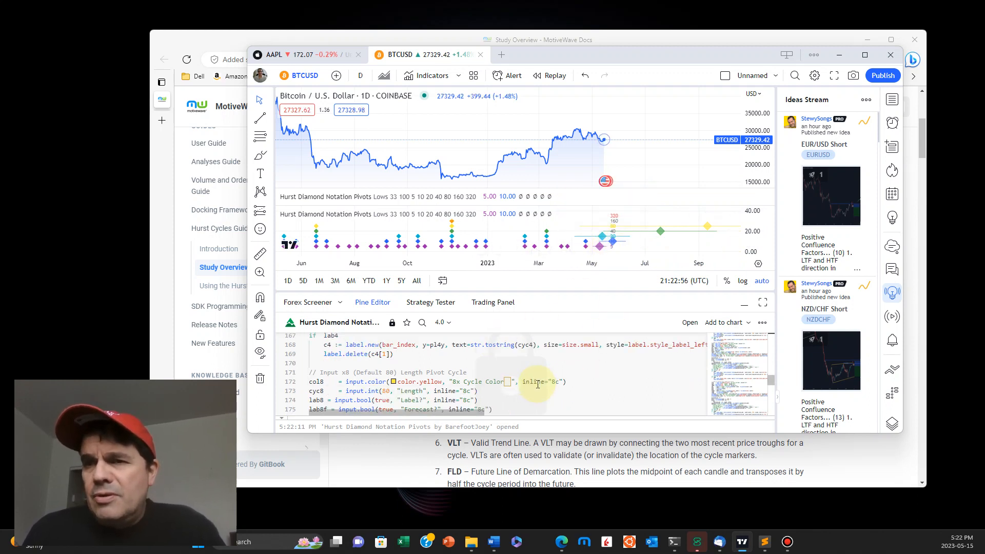
scroll(down, 3)
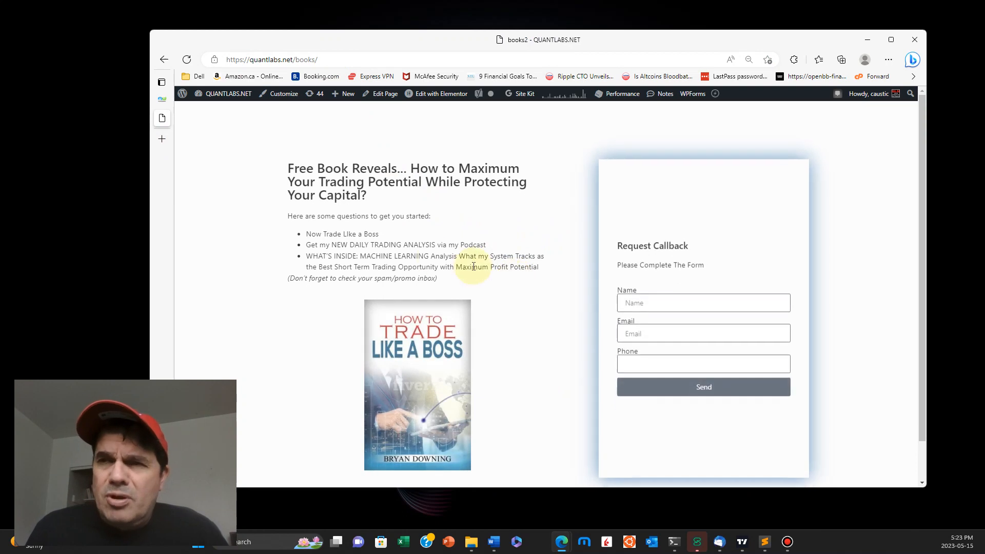
Focus the address bar on the quantlabs.net/books/ page.
click(326, 59)
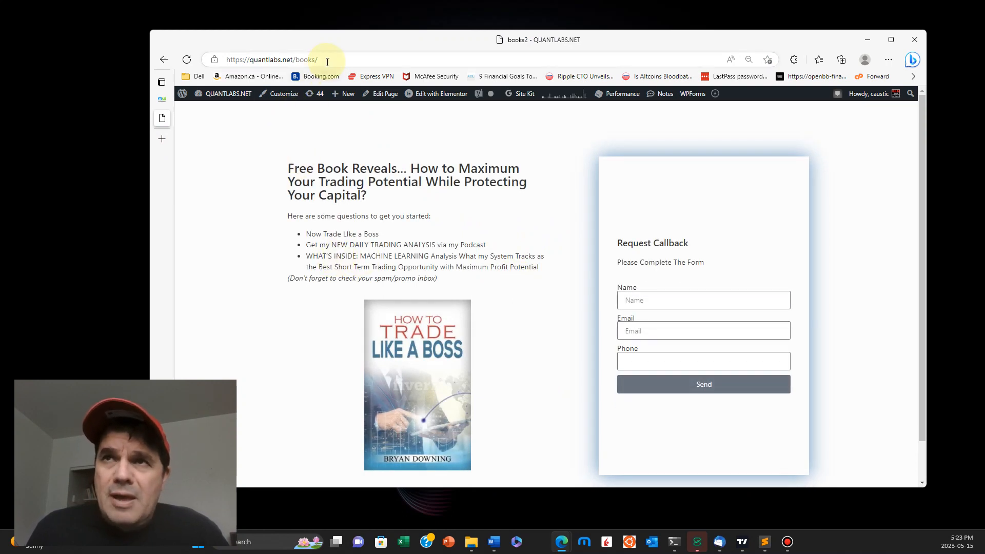